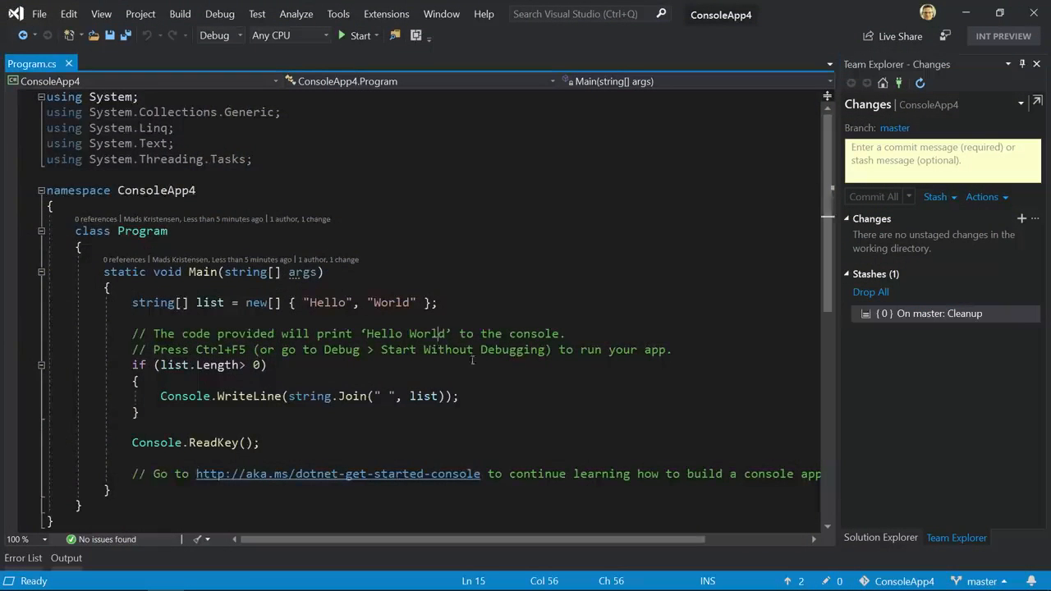
- Close the ConsoleApp4 solution via File > Close Solution
{"action": "scroll", "scroll_direction": "down", "scroll_amount": 3}
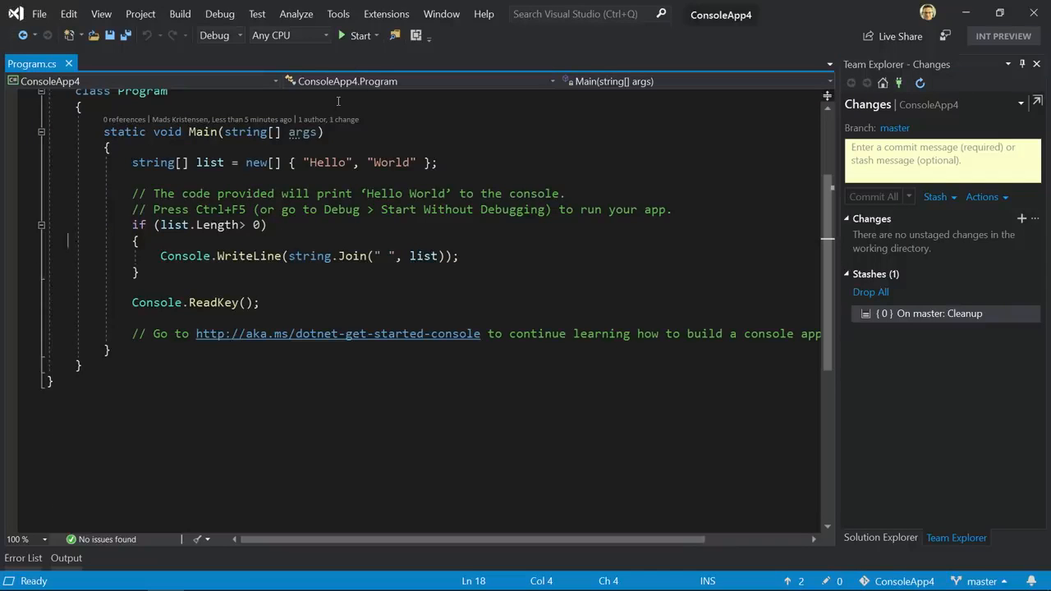
{"action": "scroll", "scroll_direction": "up", "scroll_amount": 3}
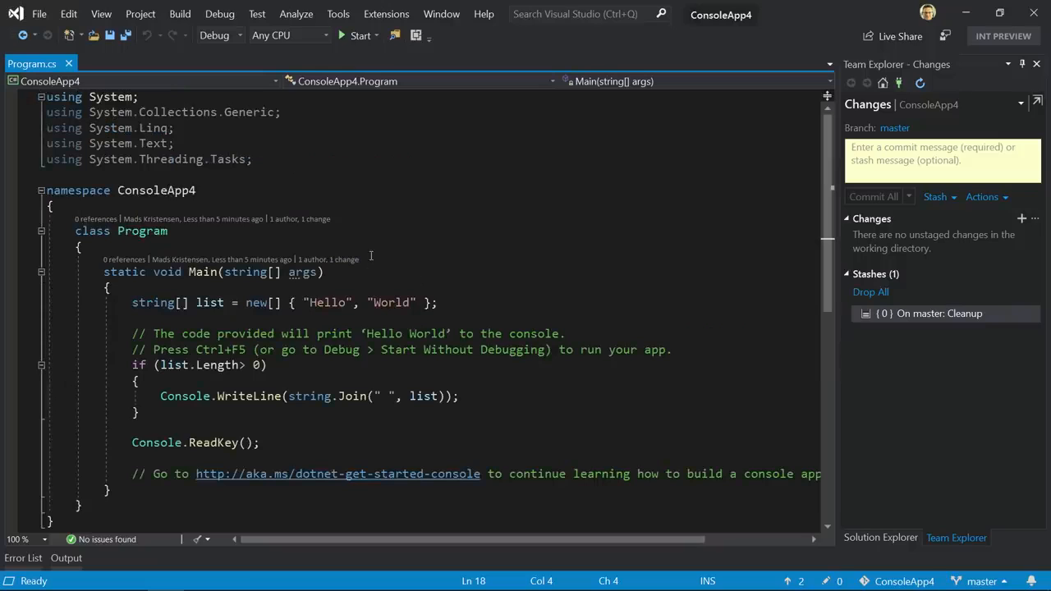
{"action": "left_click", "coordinate": [40, 13]}
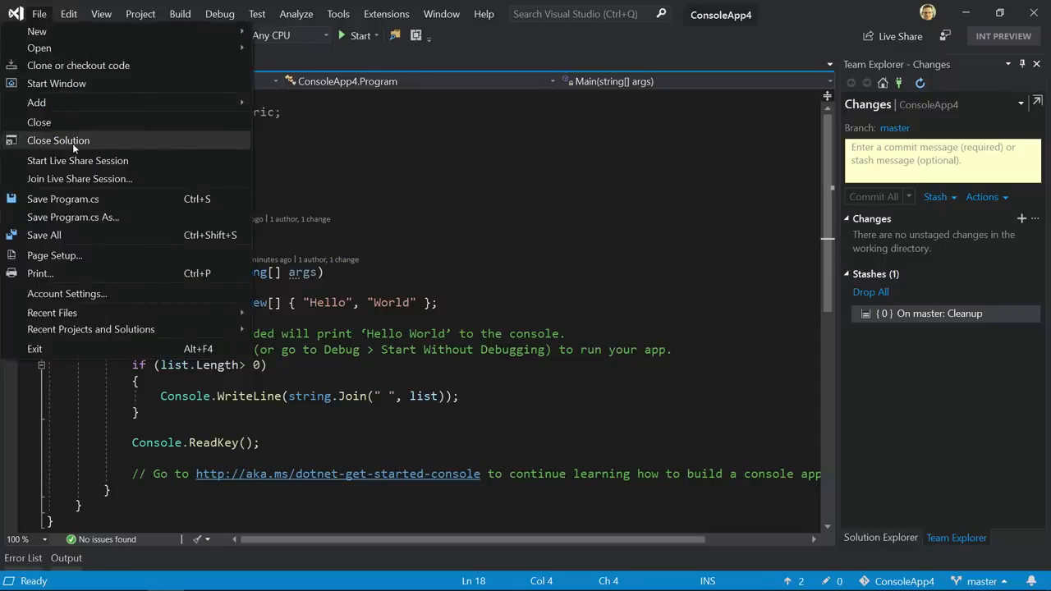
{"action": "left_click", "coordinate": [59, 139]}
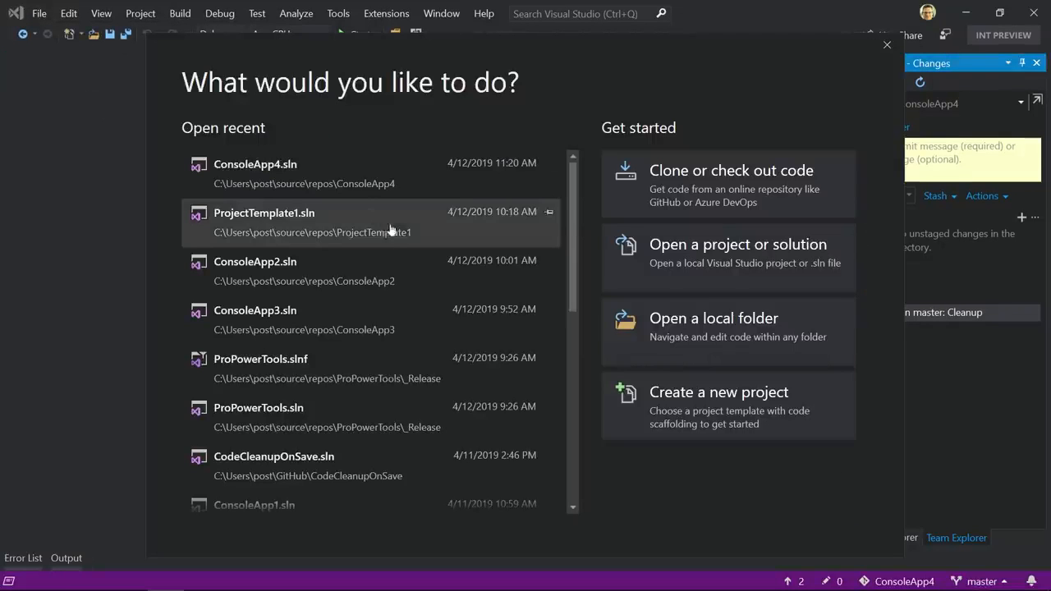
{"action": "mouse_move", "coordinate": [349, 417]}
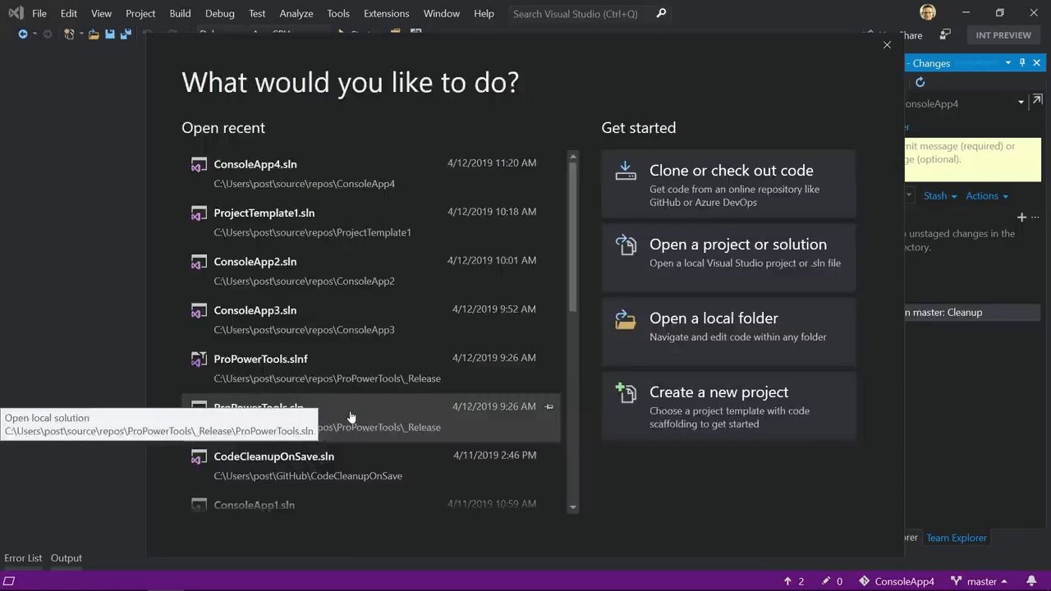
- Reopen ProPowerTools.sln from the recent list and view its projects in Solution Explorer
{"action": "left_click", "coordinate": [259, 407]}
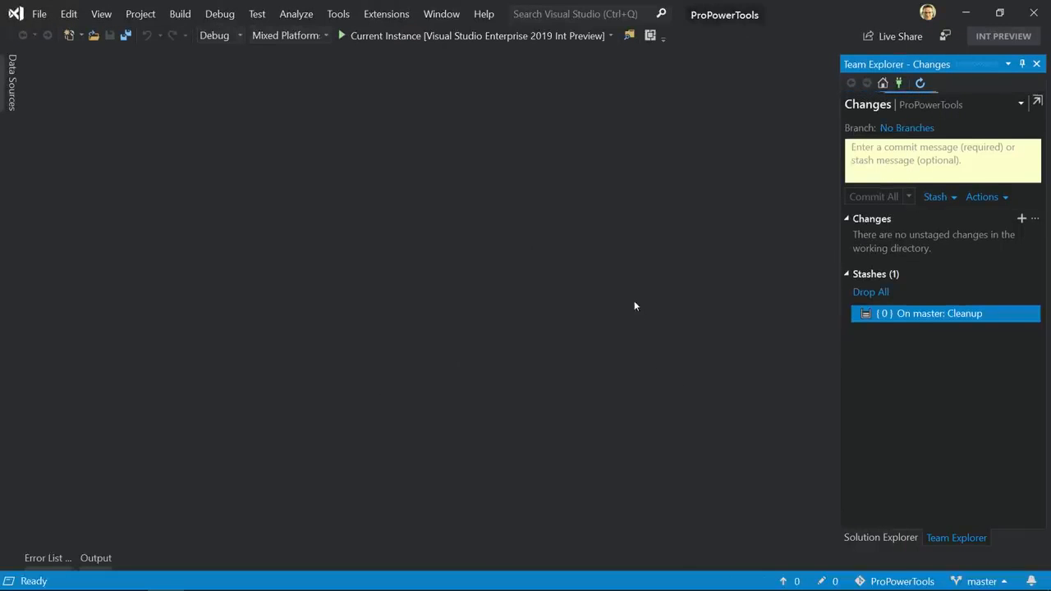
{"action": "left_click", "coordinate": [880, 537]}
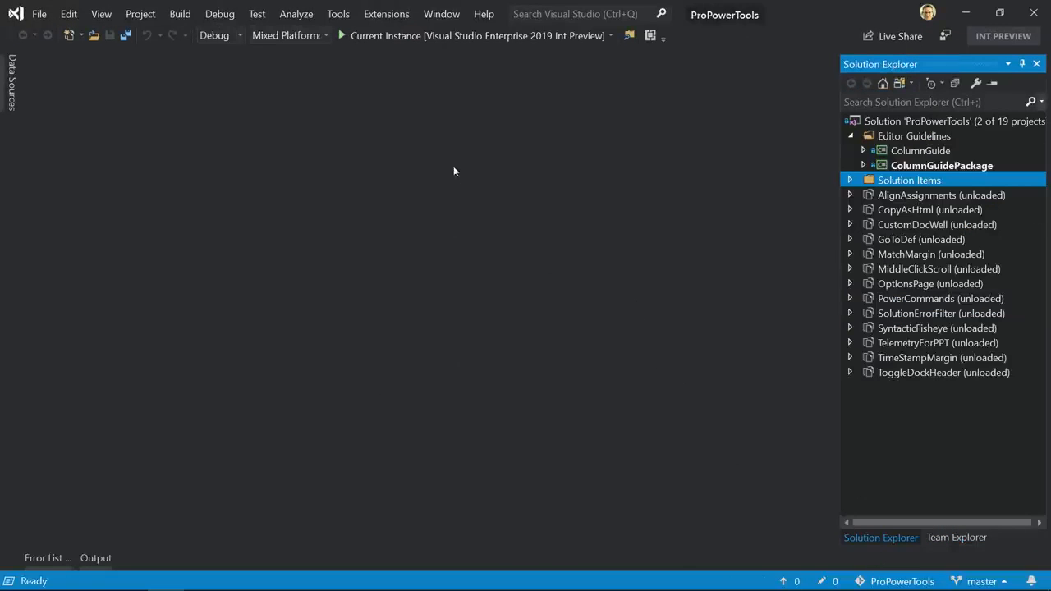
{"action": "left_click", "coordinate": [38, 13]}
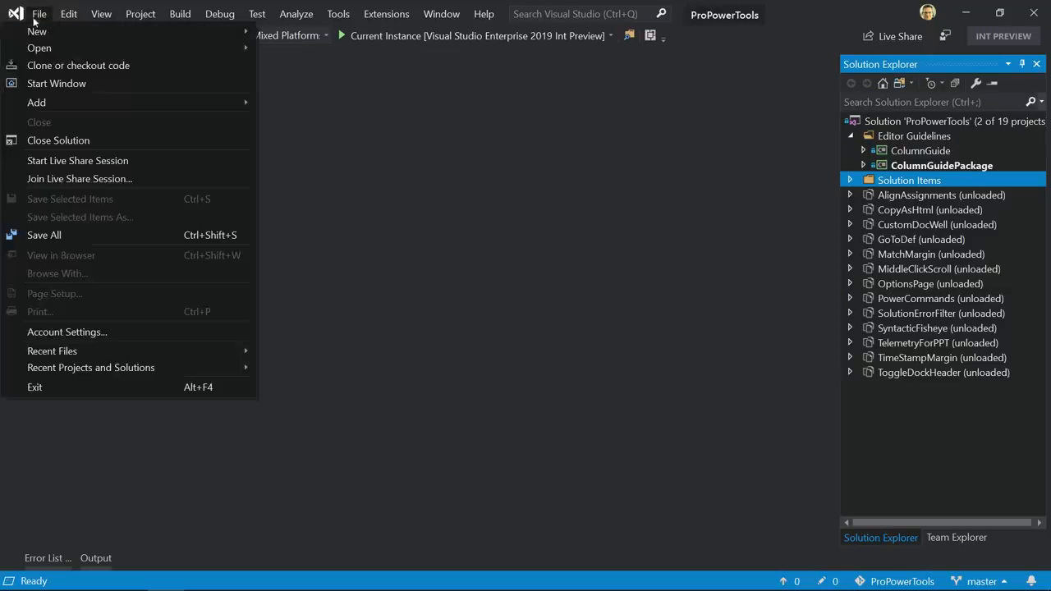
{"action": "mouse_move", "coordinate": [63, 141]}
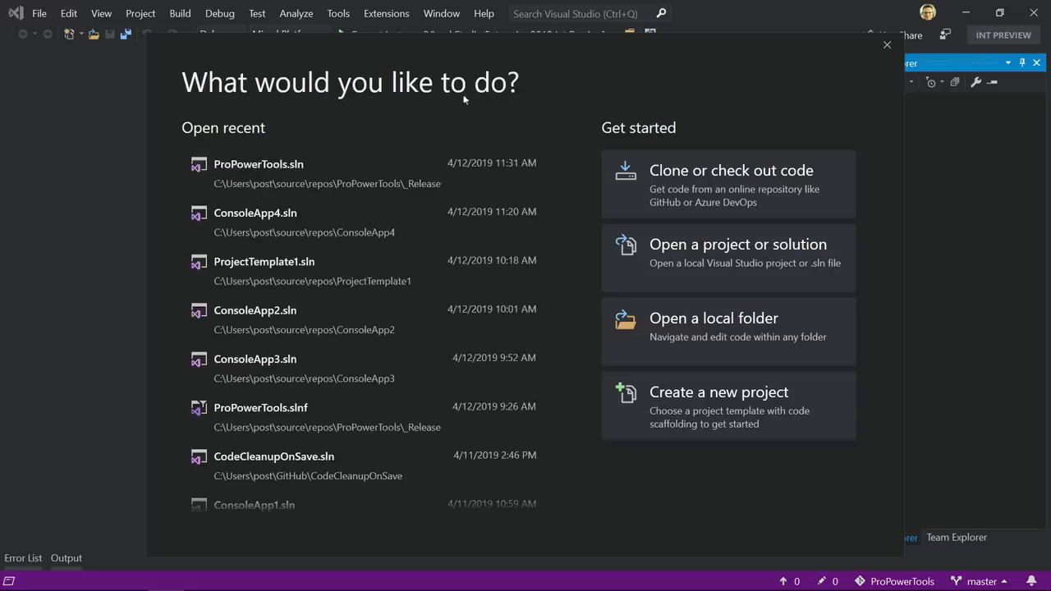
{"action": "mouse_move", "coordinate": [583, 242]}
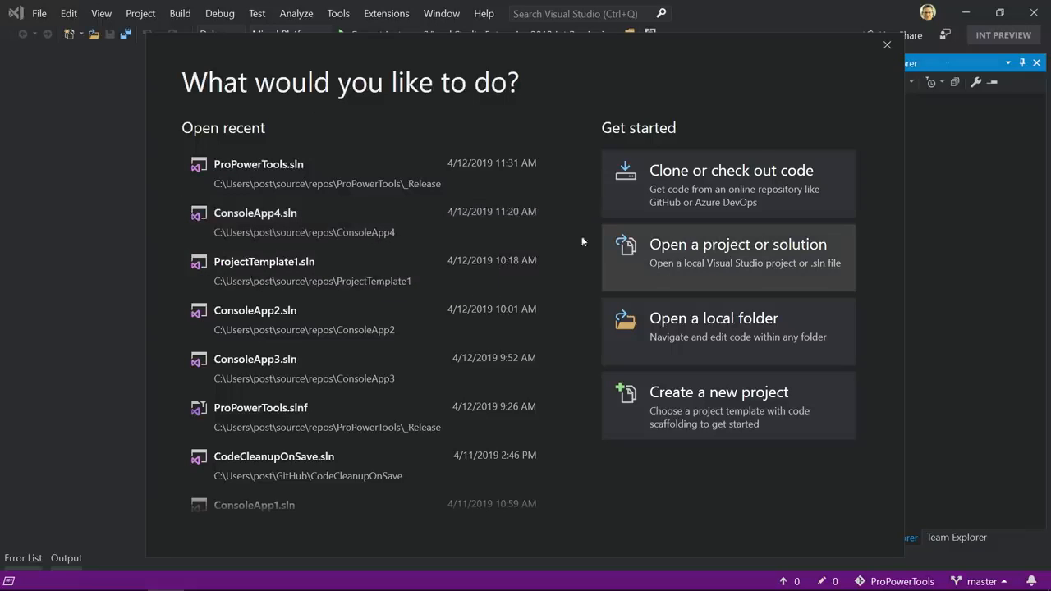
- Browse for a solution to open, navigating into repos\ProPowerTools\_Release
{"action": "left_click", "coordinate": [728, 243]}
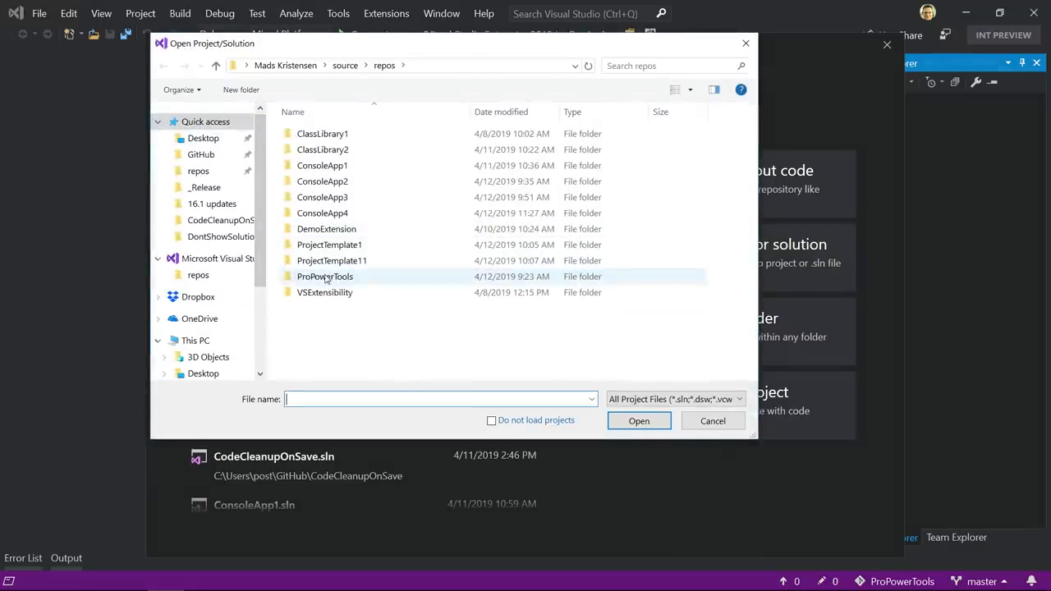
{"action": "double_click", "coordinate": [325, 276]}
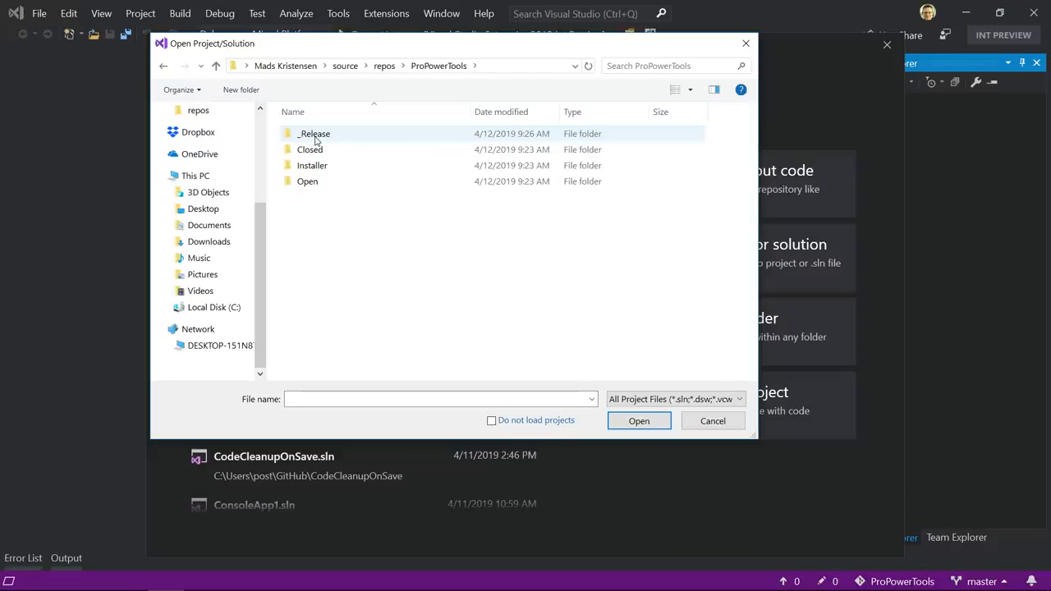
{"action": "double_click", "coordinate": [314, 133]}
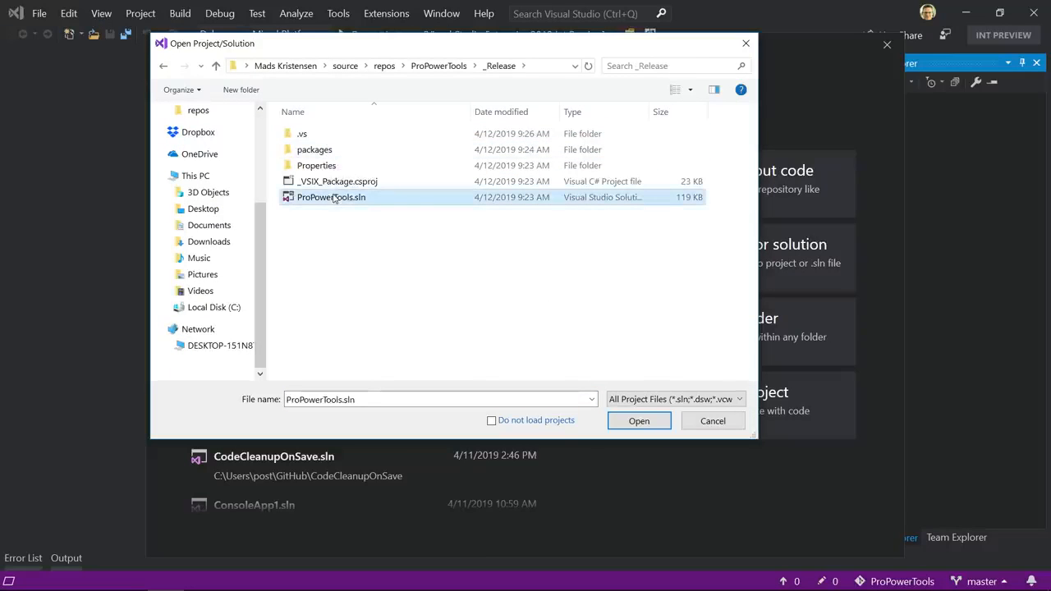
{"action": "mouse_move", "coordinate": [406, 243]}
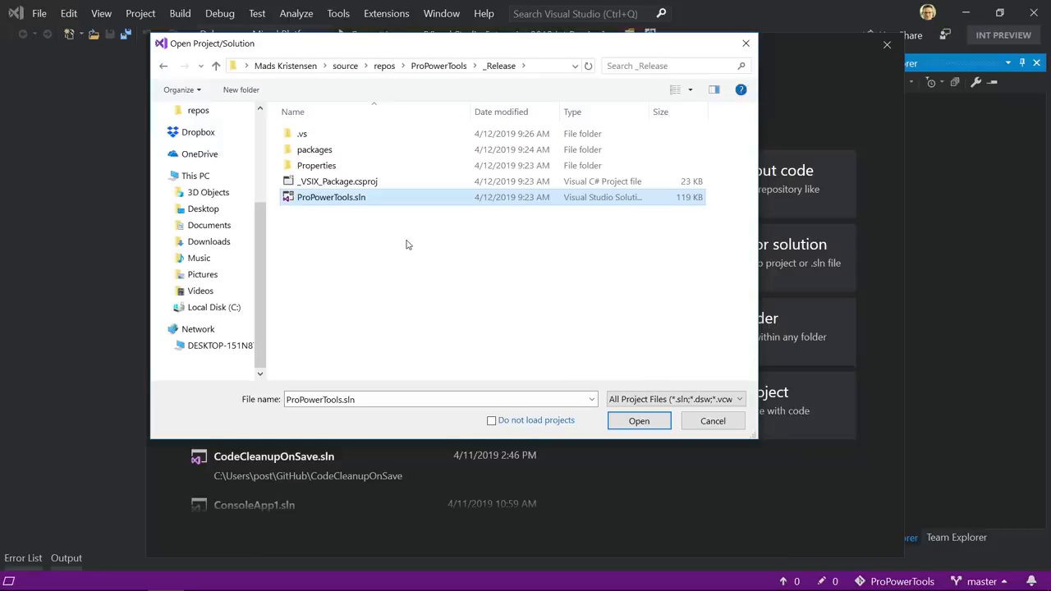
{"action": "mouse_move", "coordinate": [458, 223]}
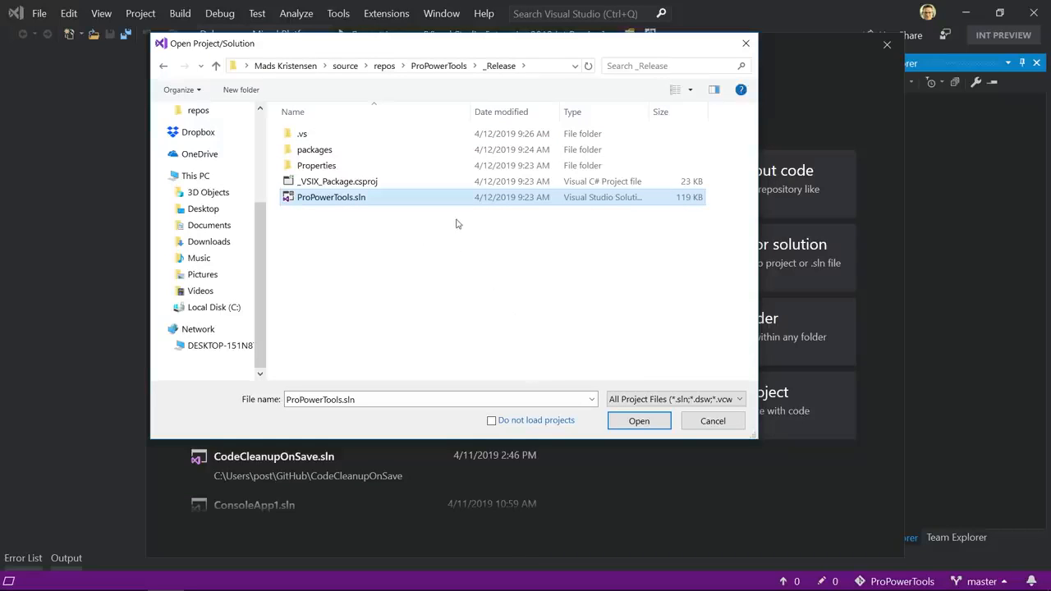
{"action": "mouse_move", "coordinate": [440, 207]}
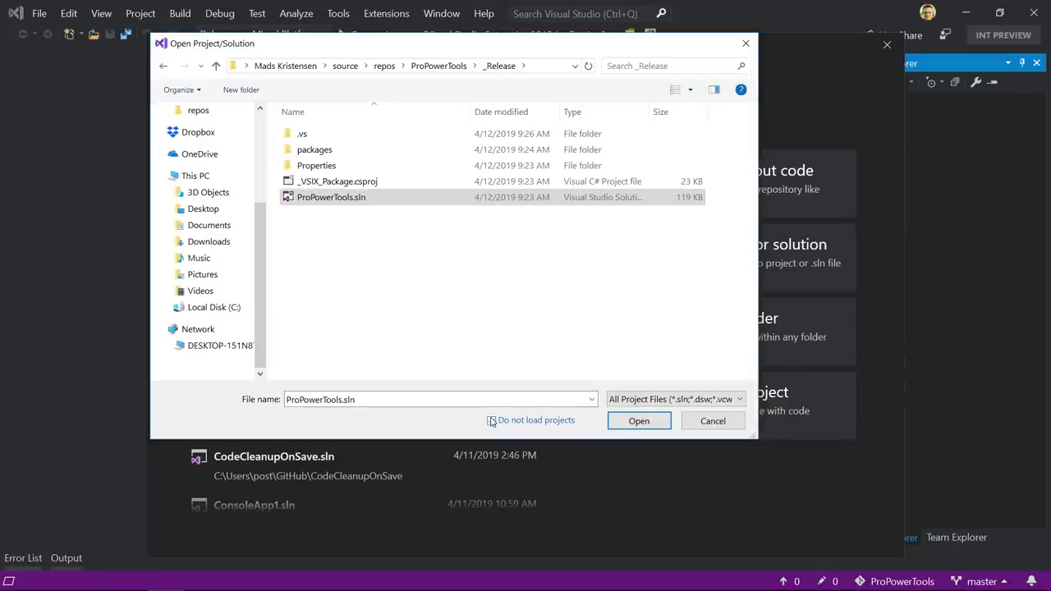
- Open ProPowerTools.sln with 'Do not load projects' ticked so all 19 projects stay unloaded
{"action": "left_click", "coordinate": [493, 421]}
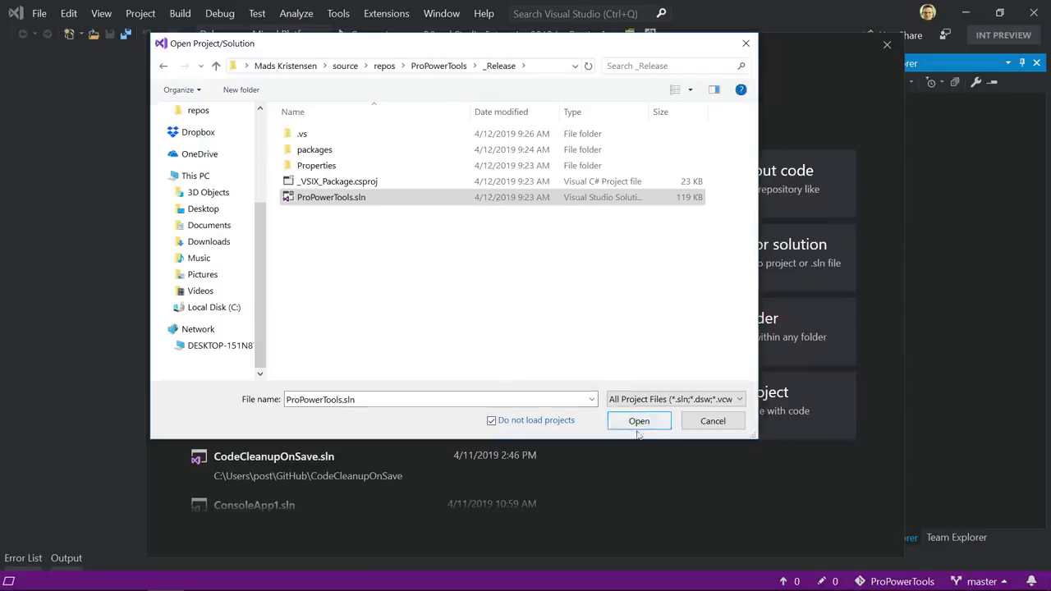
{"action": "left_click", "coordinate": [639, 421]}
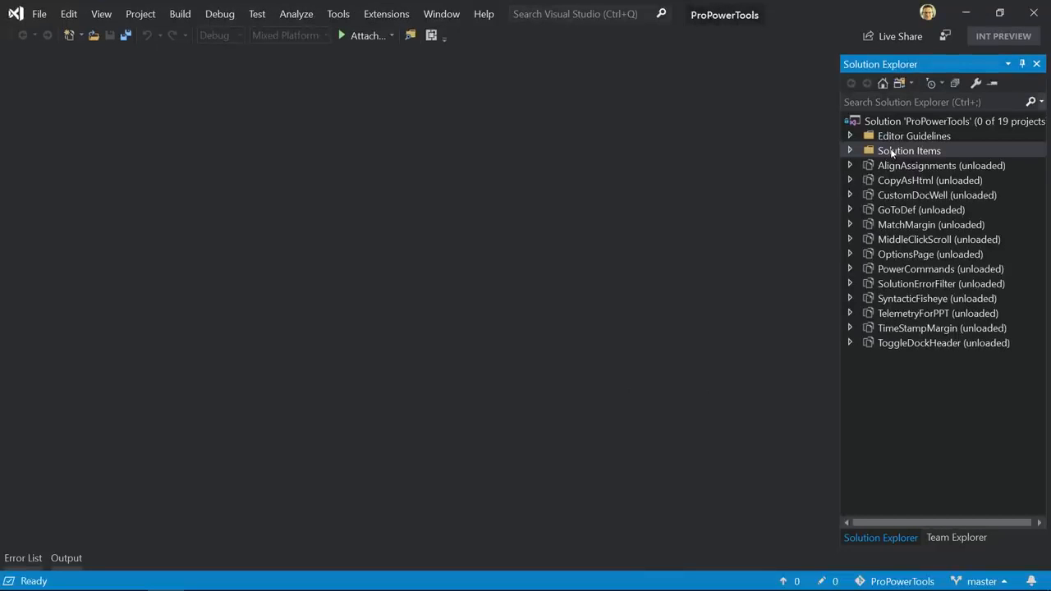
{"action": "mouse_move", "coordinate": [890, 148]}
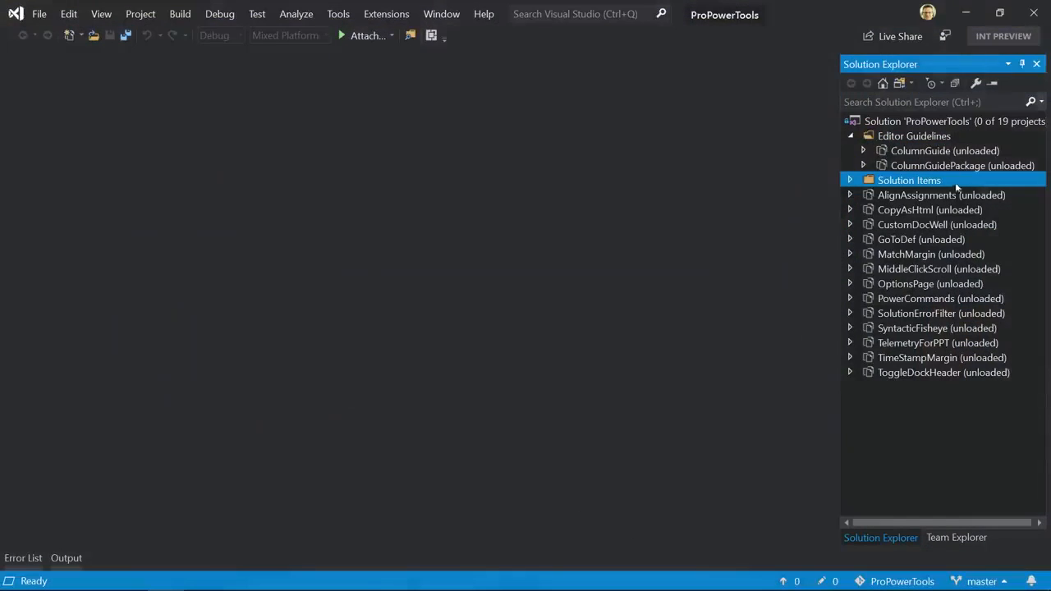
- Reload the ColumnGuidePackage project from its context menu
{"action": "left_click", "coordinate": [962, 164]}
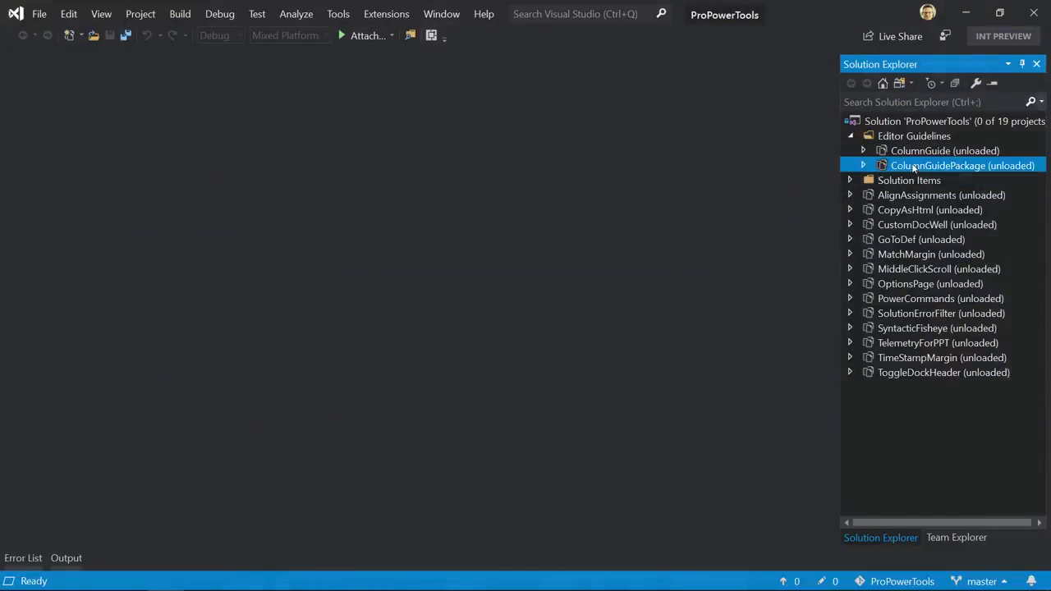
{"action": "right_click", "coordinate": [962, 164]}
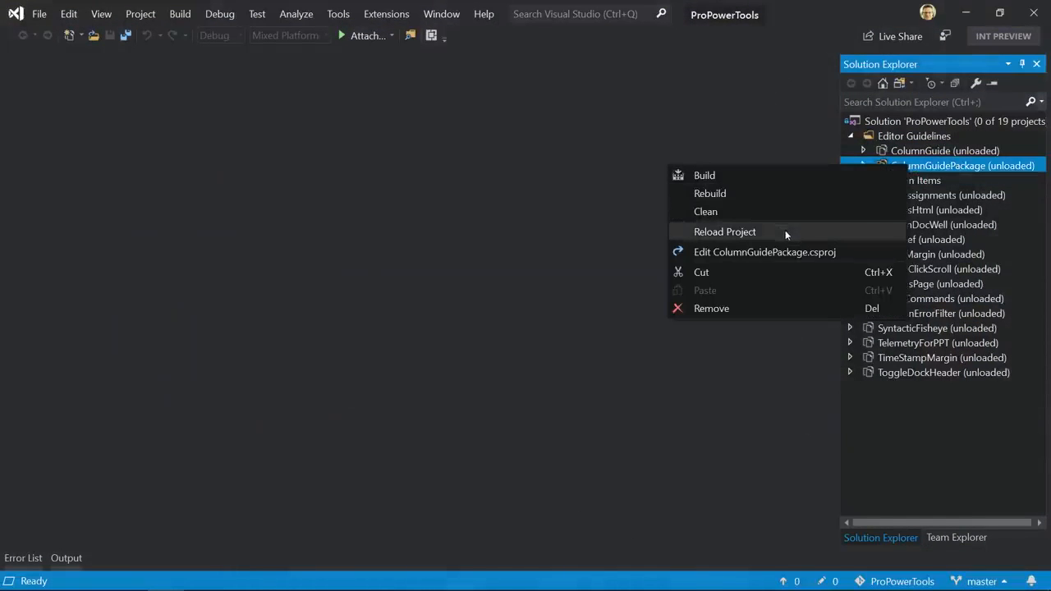
{"action": "left_click", "coordinate": [724, 232]}
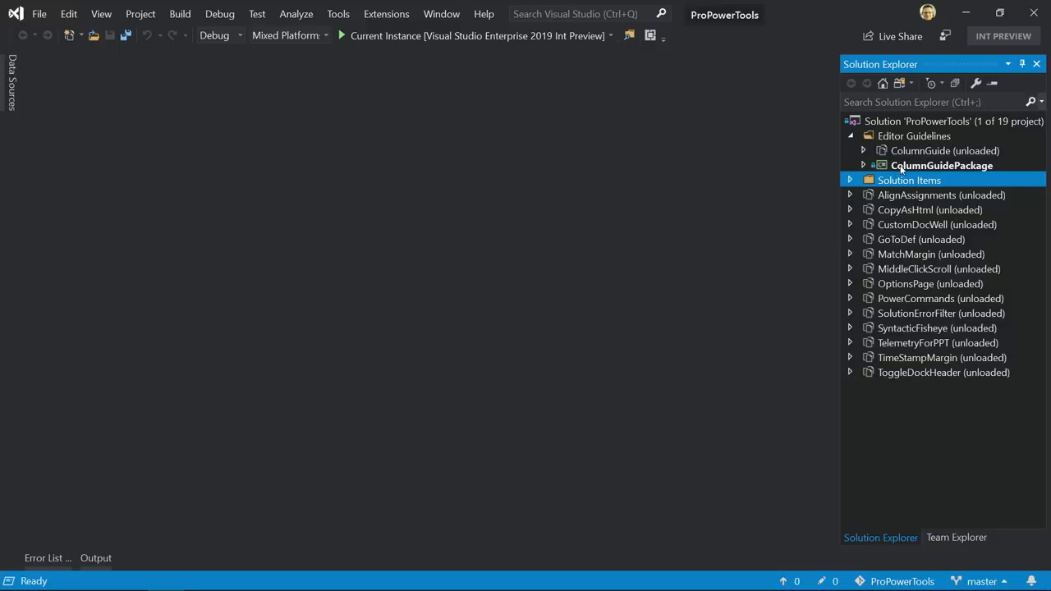
- Load ColumnGuidePackage's dependency ColumnGuide and hide the still-unloaded projects
{"action": "right_click", "coordinate": [943, 164]}
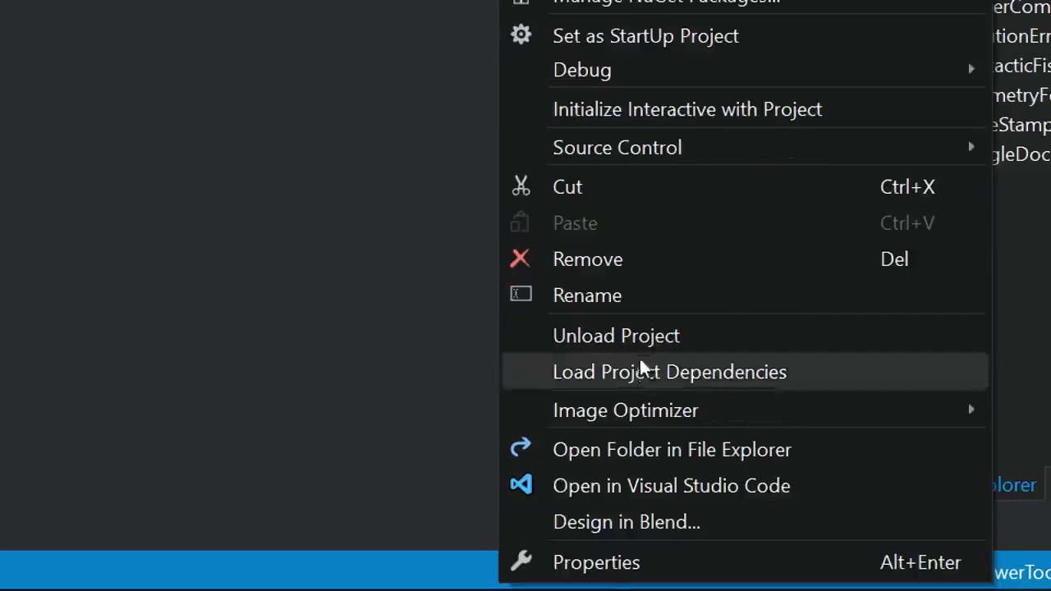
{"action": "mouse_move", "coordinate": [654, 364]}
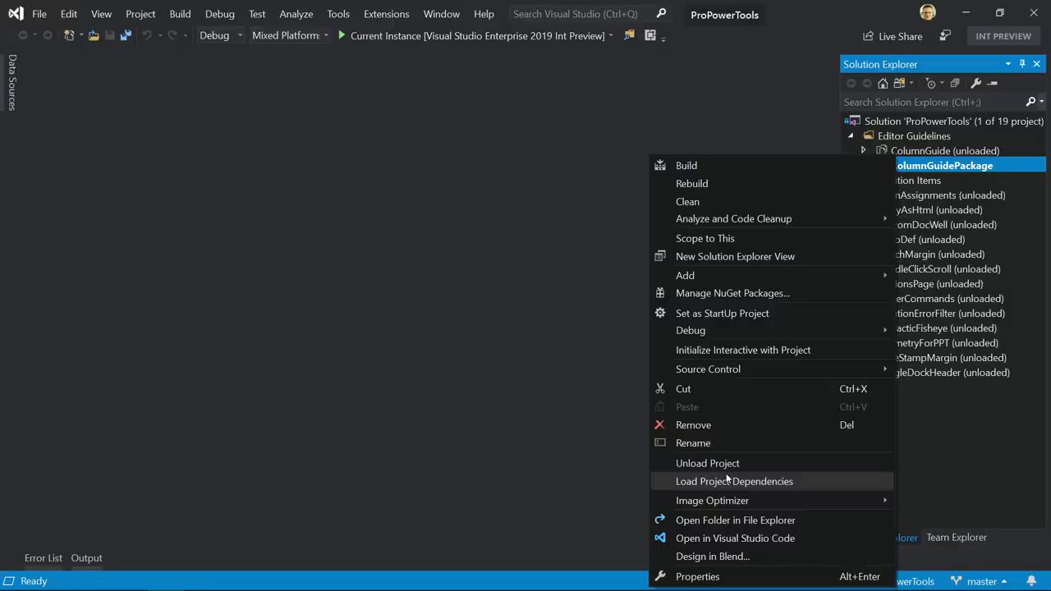
{"action": "mouse_move", "coordinate": [693, 481]}
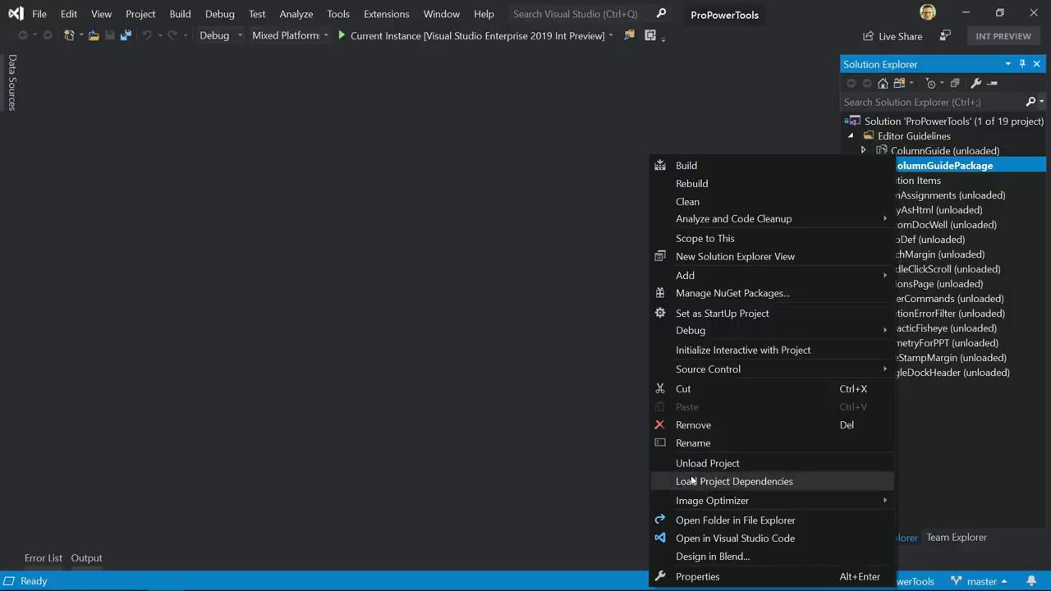
{"action": "left_click", "coordinate": [734, 481]}
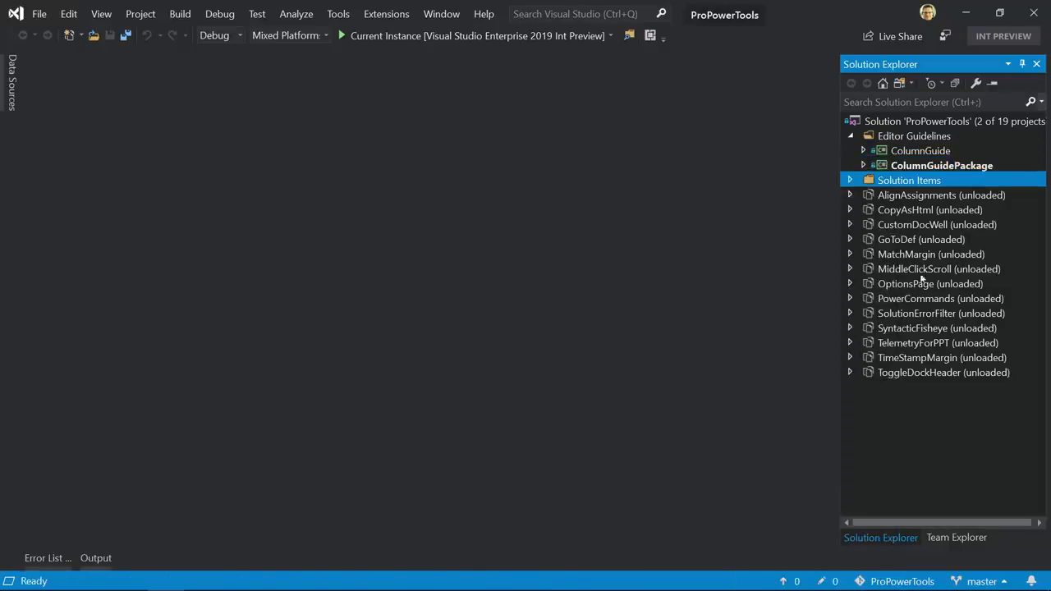
{"action": "left_click", "coordinate": [919, 151]}
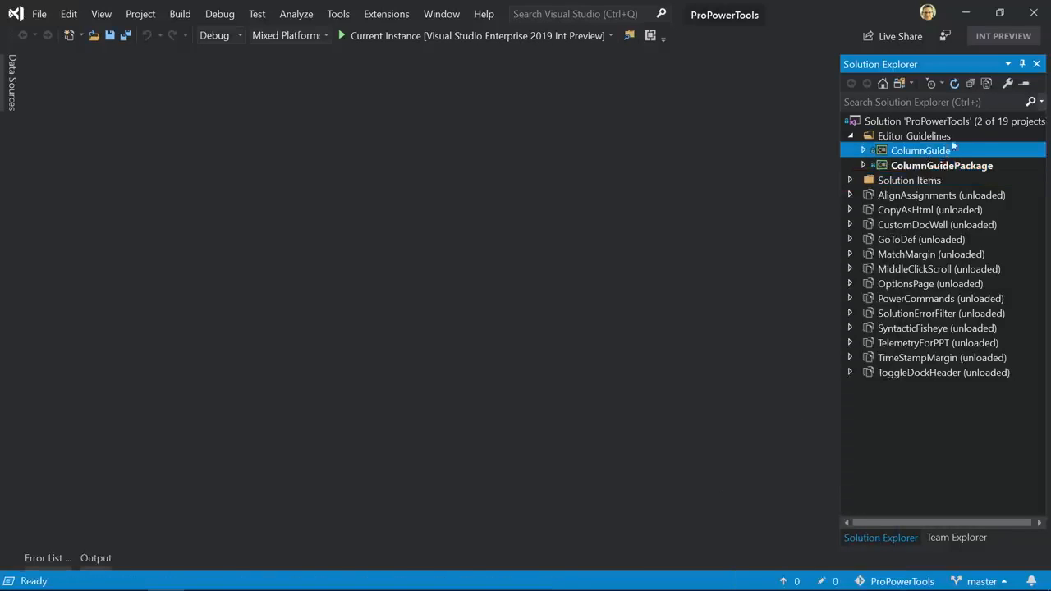
{"action": "left_click", "coordinate": [944, 122]}
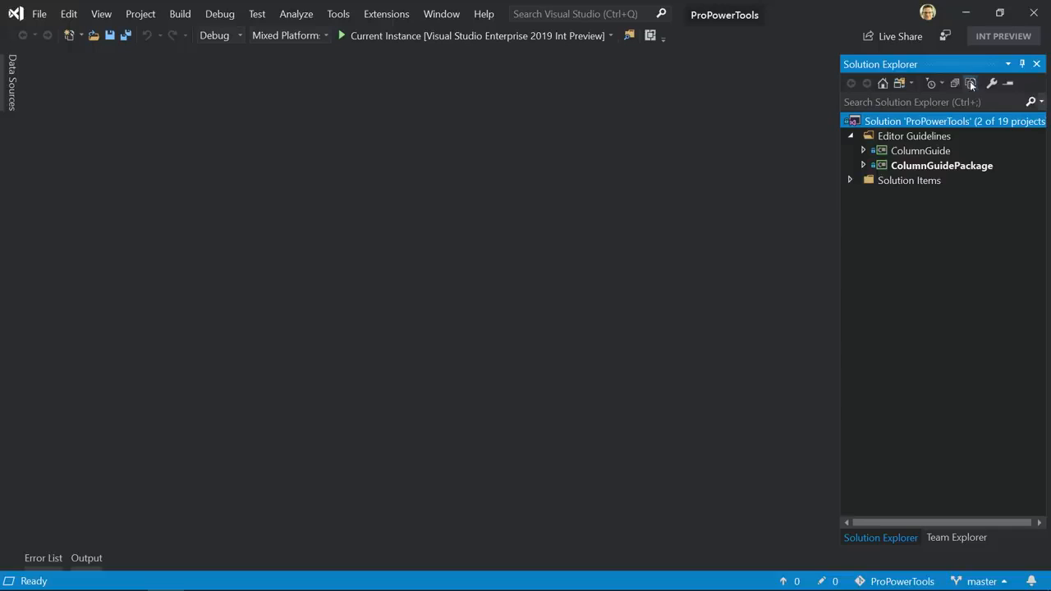
{"action": "left_click", "coordinate": [970, 82]}
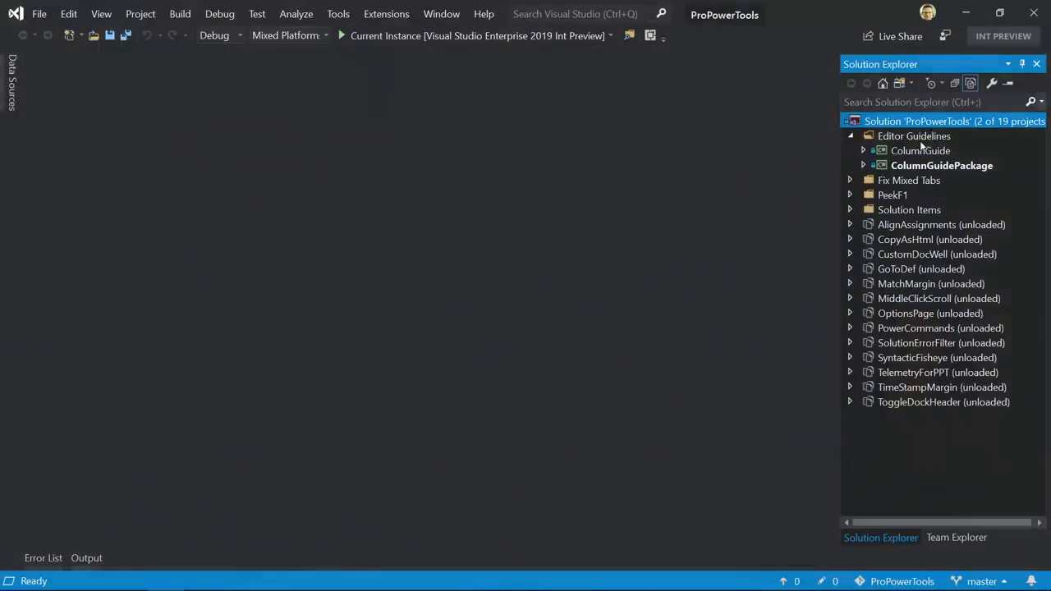
{"action": "mouse_move", "coordinate": [928, 121]}
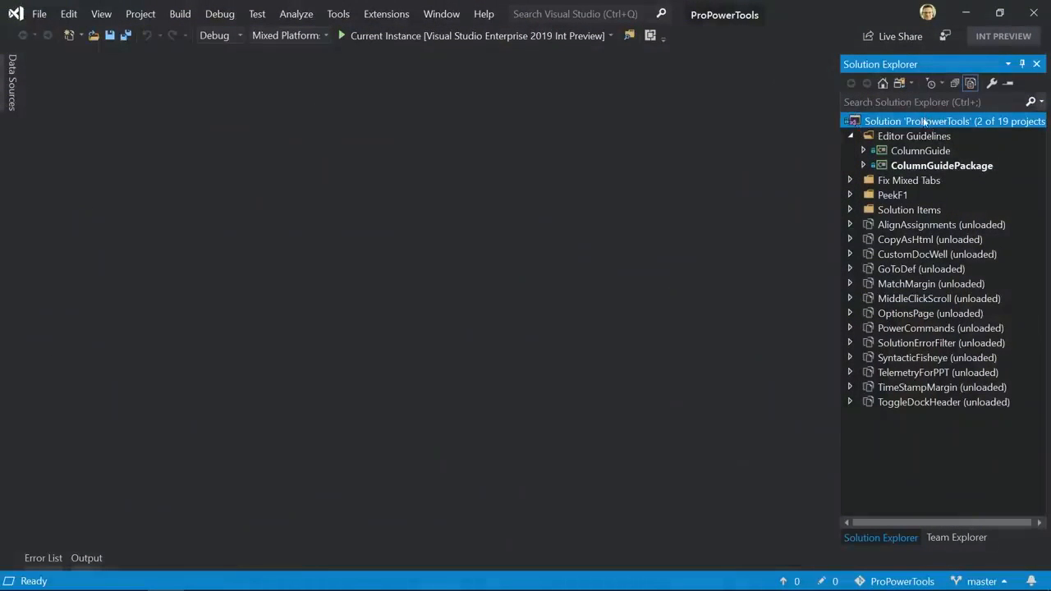
- Save the loaded projects as a solution filter named ColumnGuide
{"action": "right_click", "coordinate": [954, 122]}
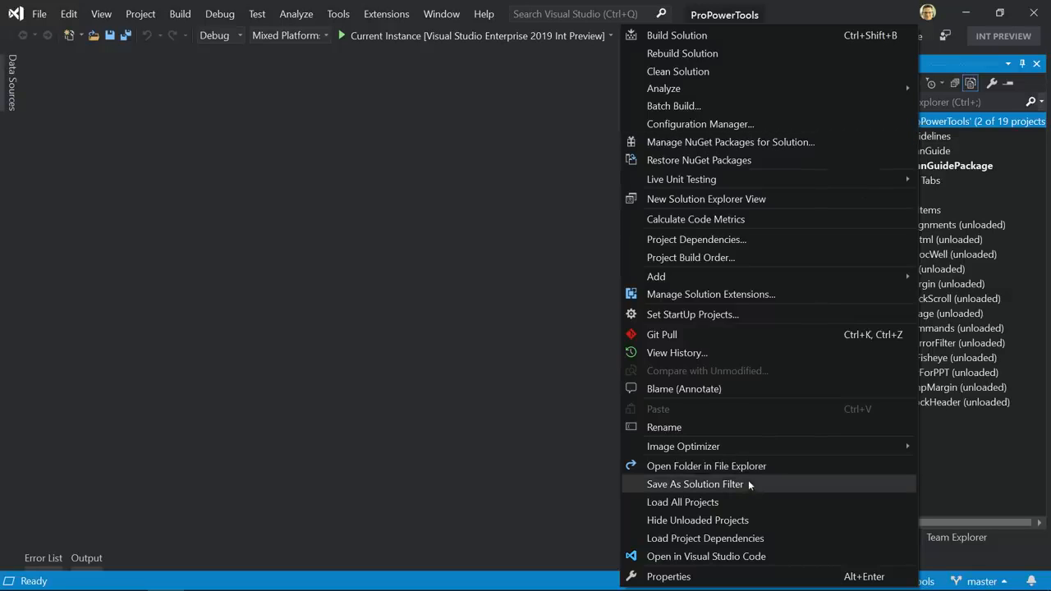
{"action": "left_click", "coordinate": [695, 483]}
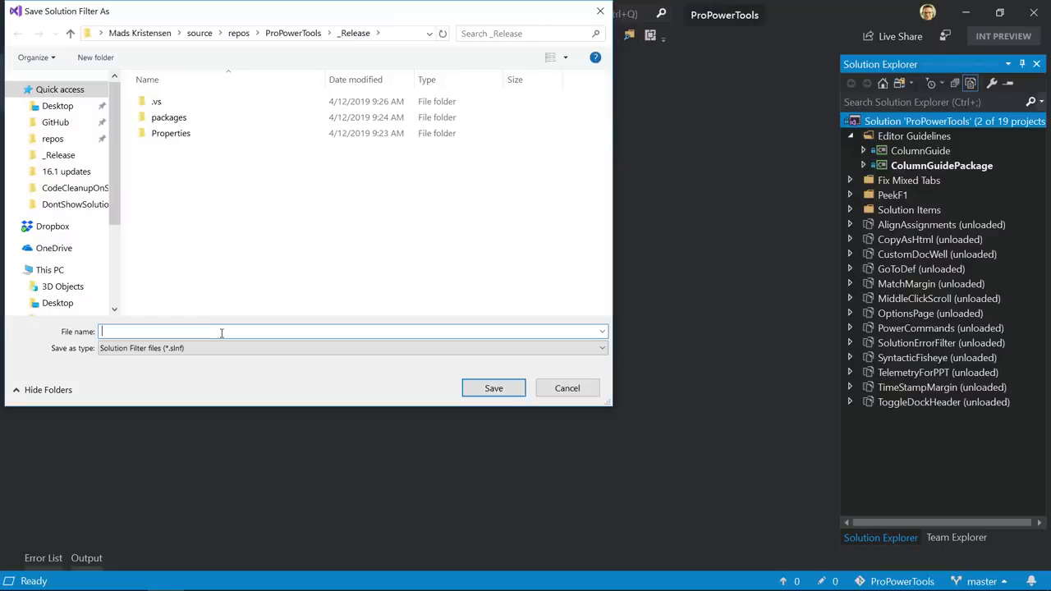
{"action": "type", "text": "ColumnGuide"}
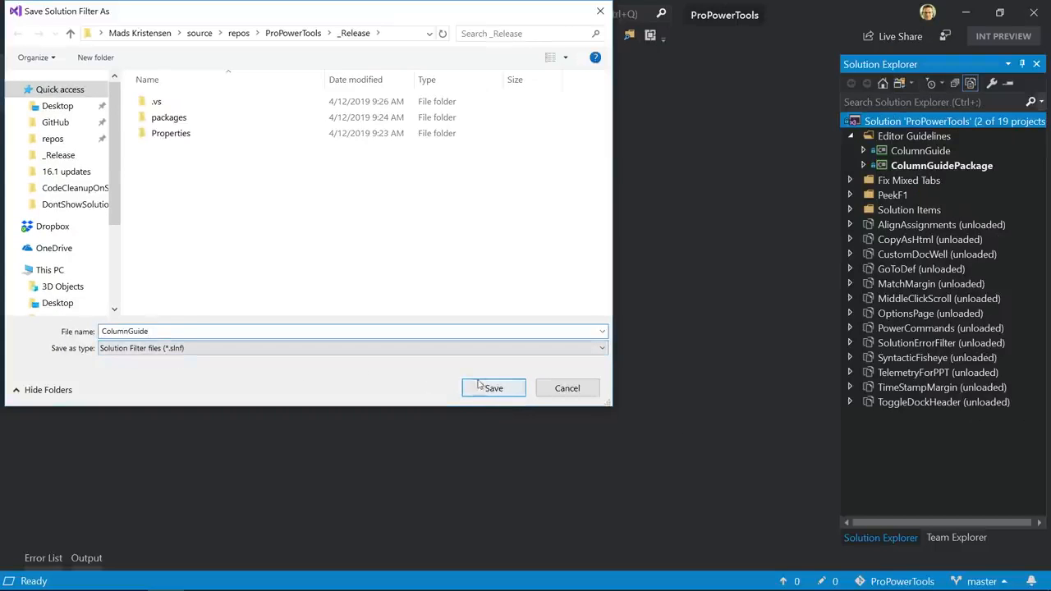
{"action": "left_click", "coordinate": [493, 387]}
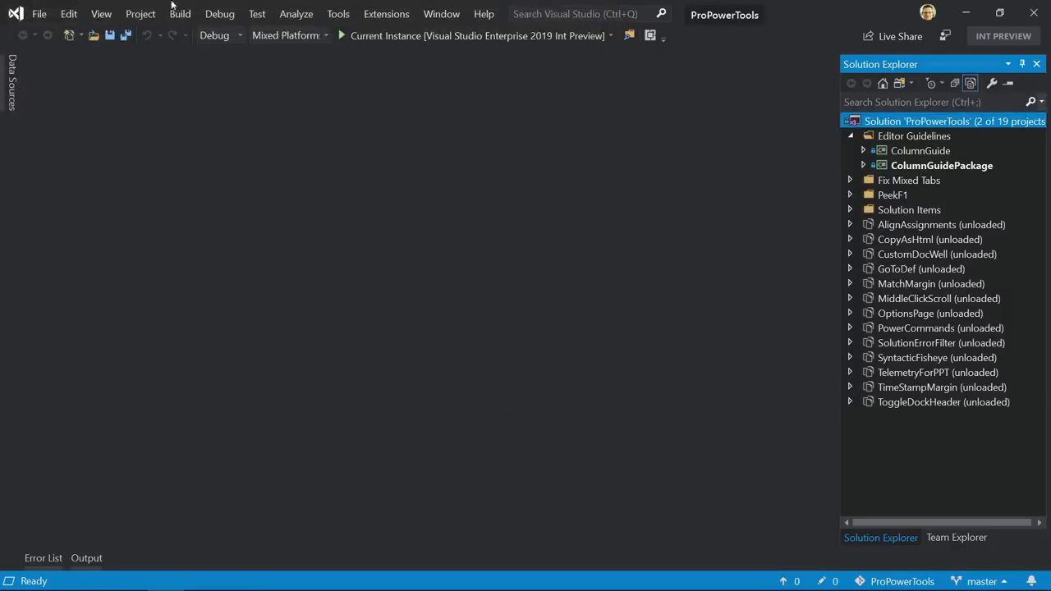
- Close the solution, returning to the start window
{"action": "left_click", "coordinate": [38, 13]}
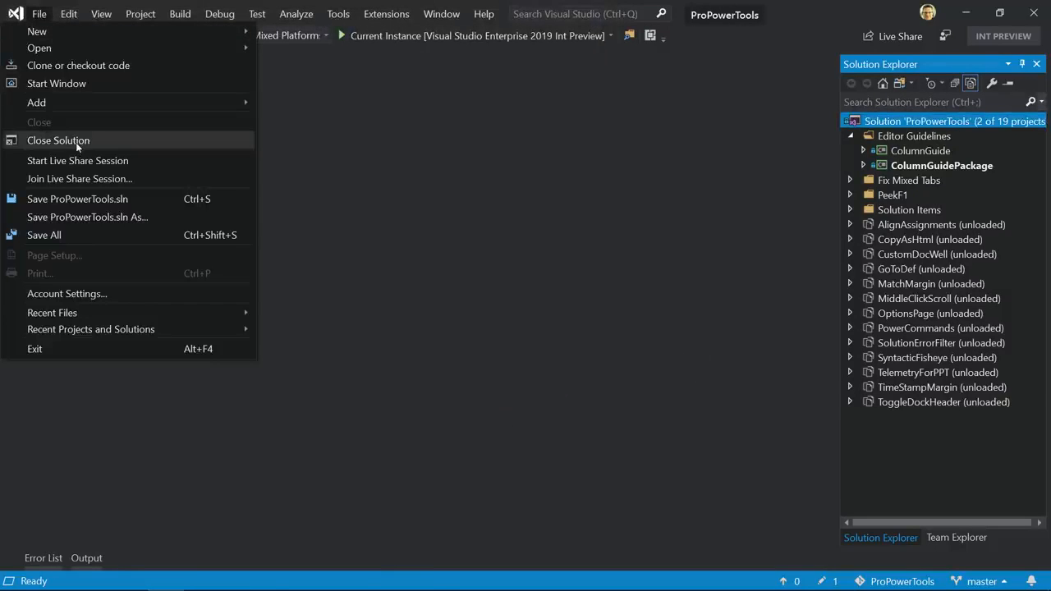
{"action": "left_click", "coordinate": [59, 142]}
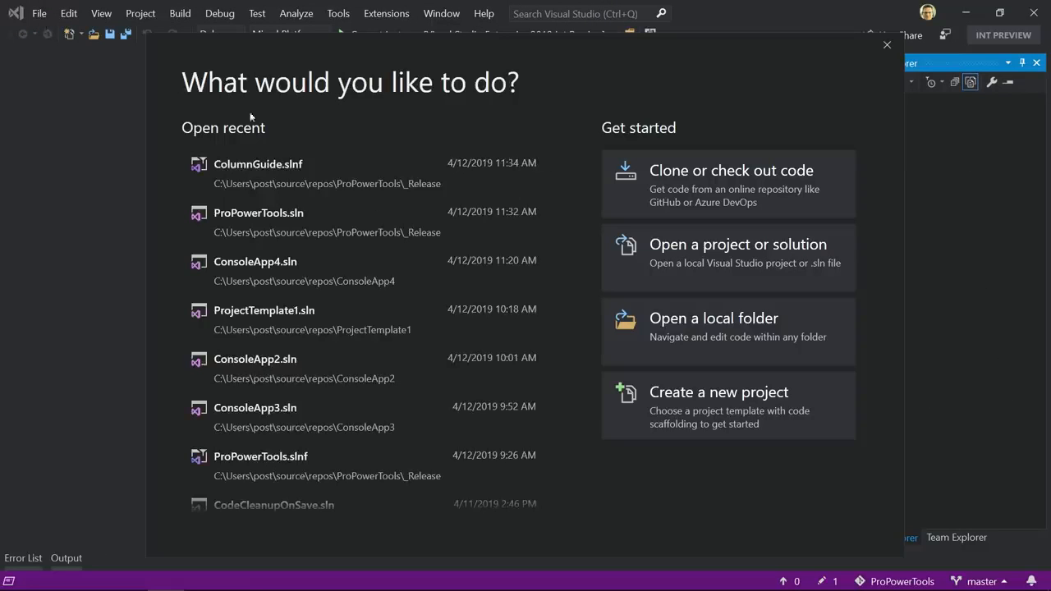